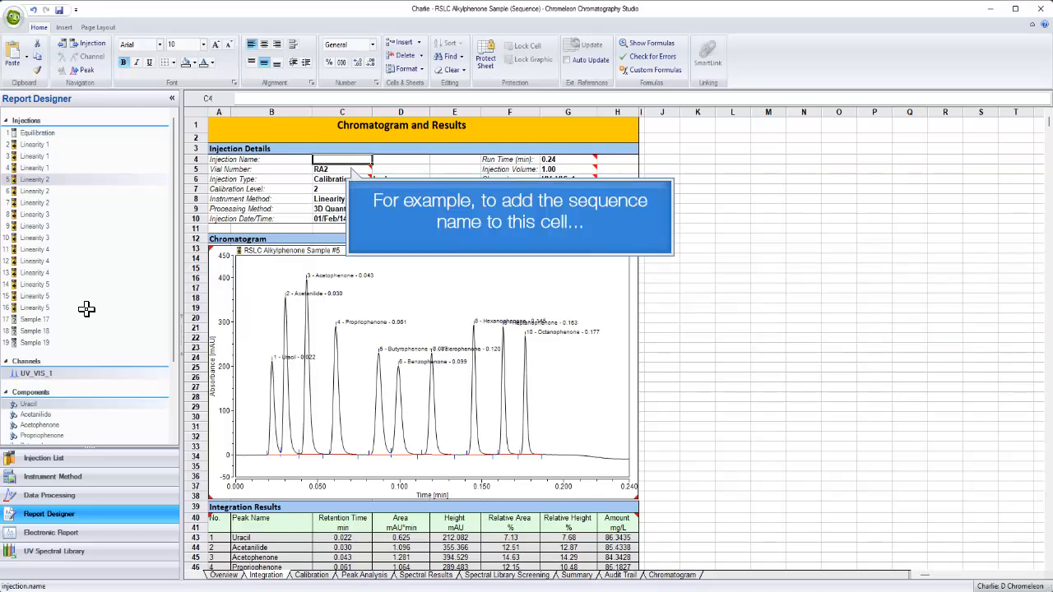
mouse_move(332, 180)
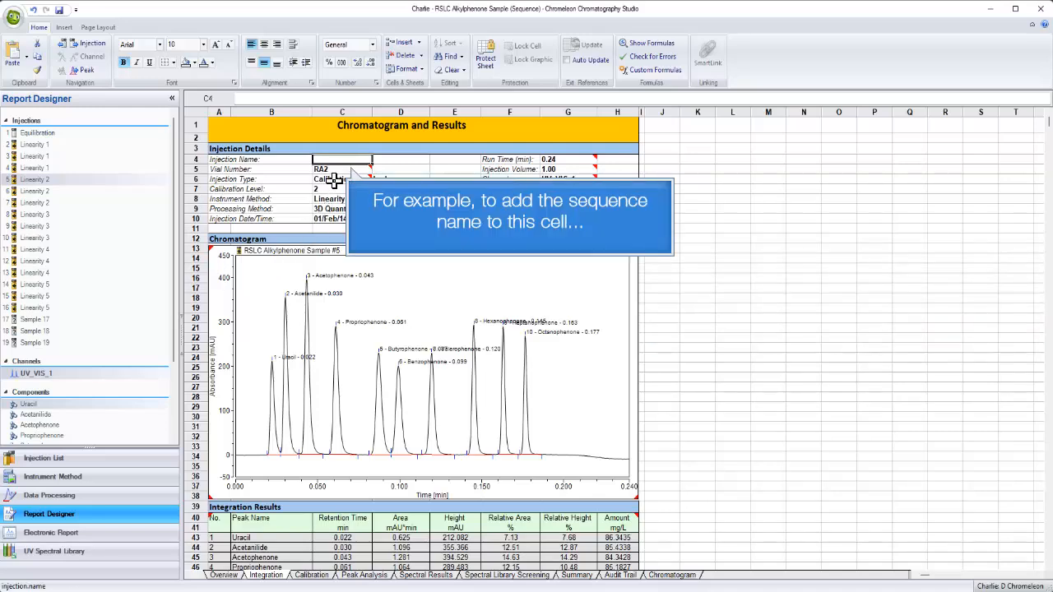
Step: Select the empty injection name cell C4 and show the Insert ribbon's Report Variables group
right_click(337, 159)
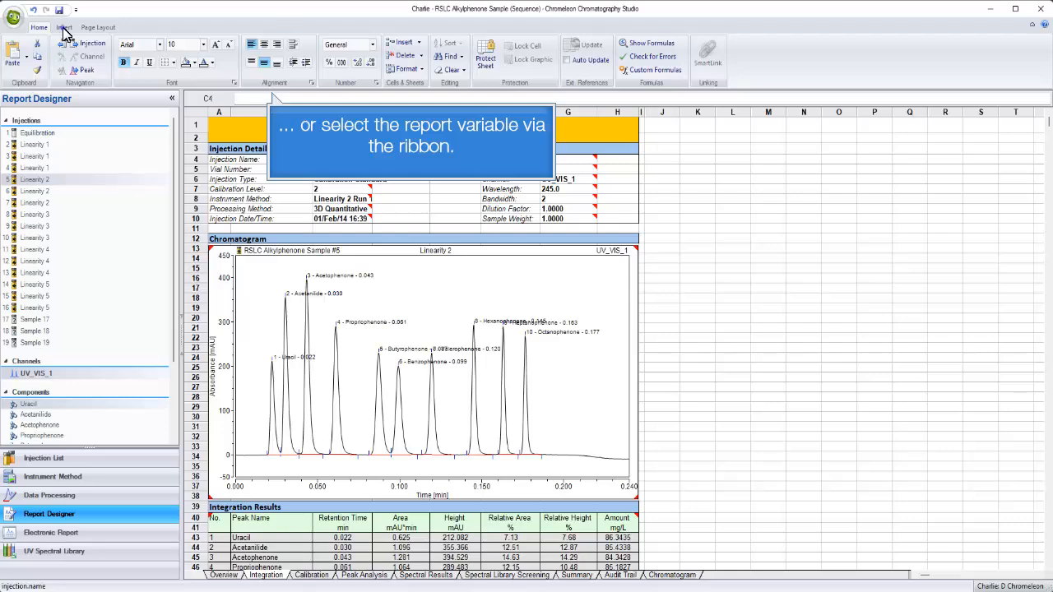
left_click(62, 27)
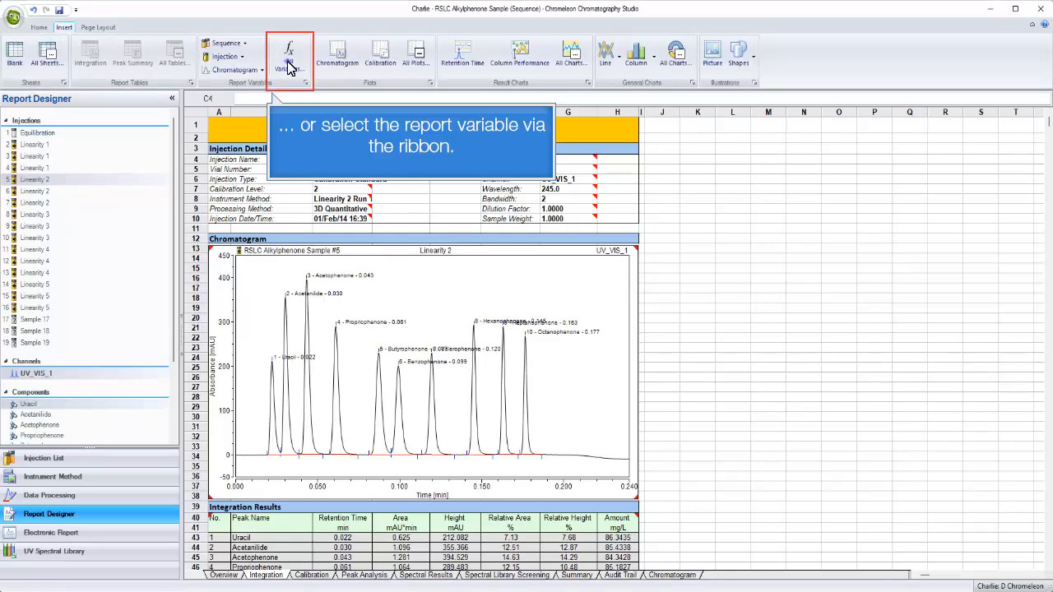
Step: Fill the injection name cell with the sequence.name variable, showing RSLC Alkylphenone Sample
left_click(290, 53)
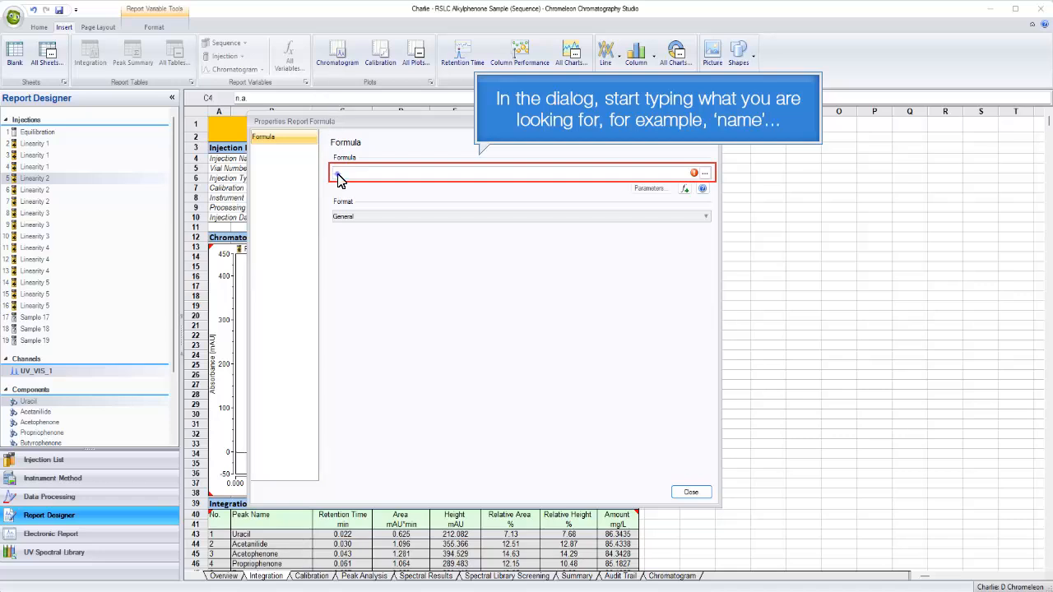
type("name")
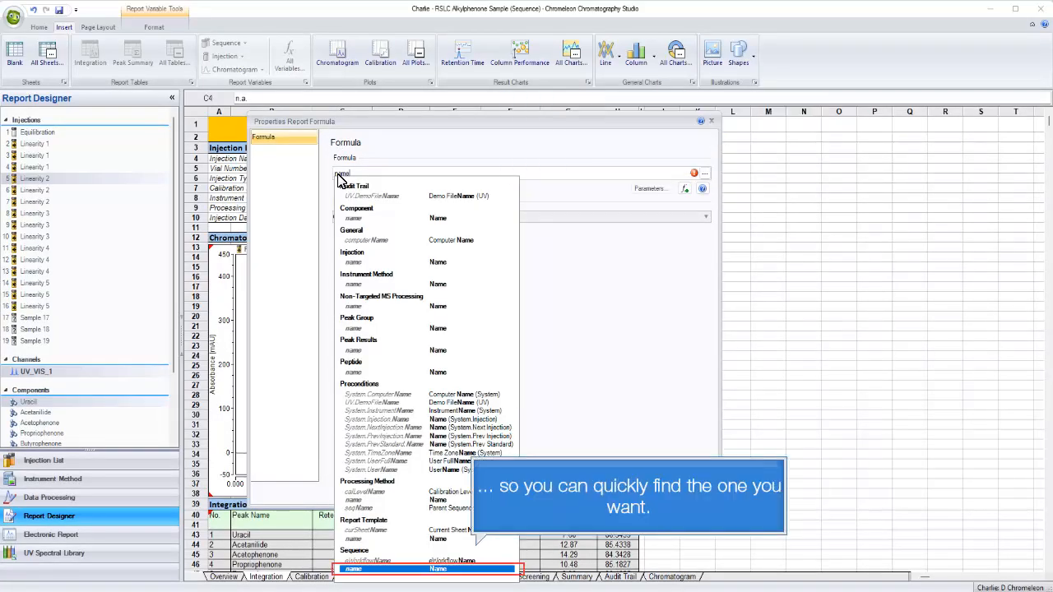
left_click(427, 569)
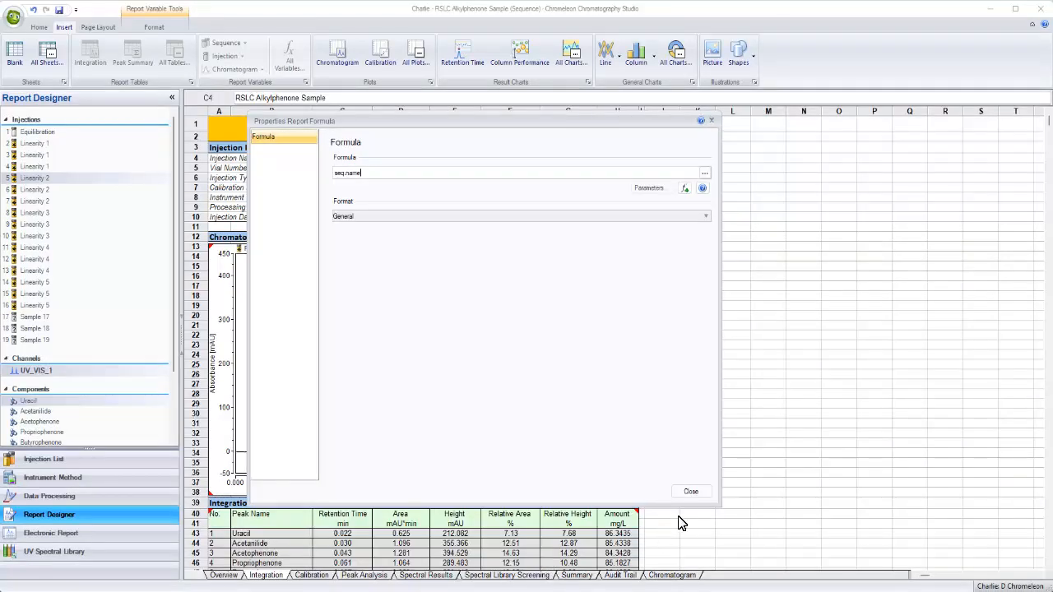
left_click(691, 491)
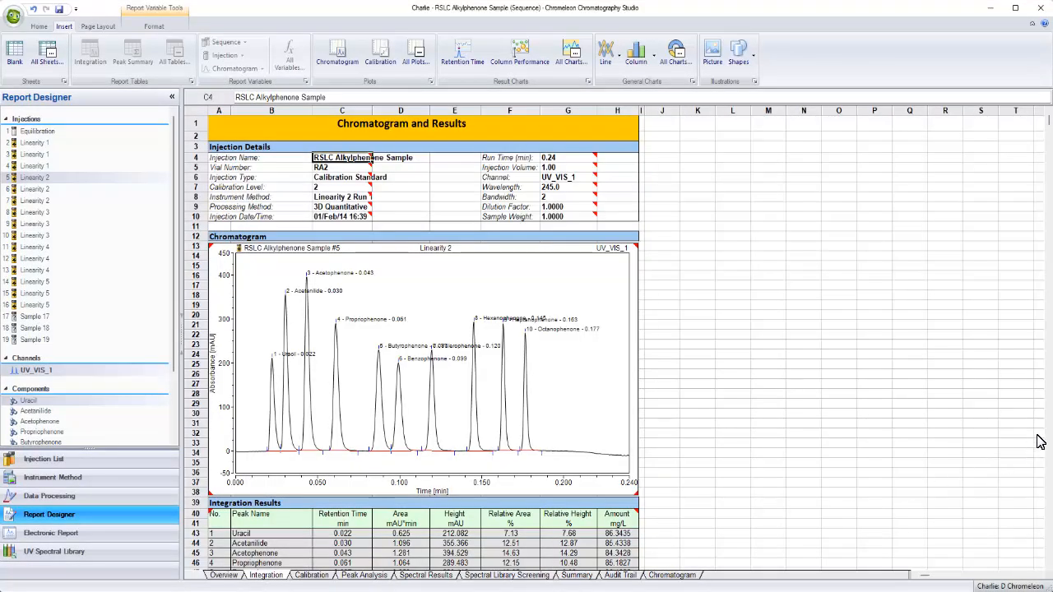
Step: Bring the Integration Results table's Relative Height header into edit with its column settings shown
scroll("down", 3)
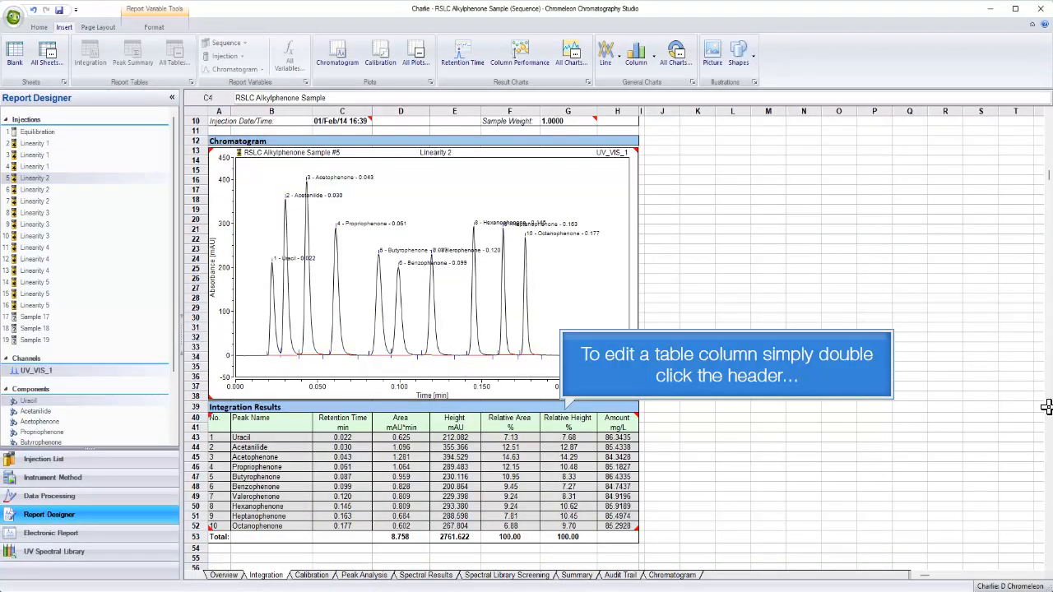
double_click(568, 418)
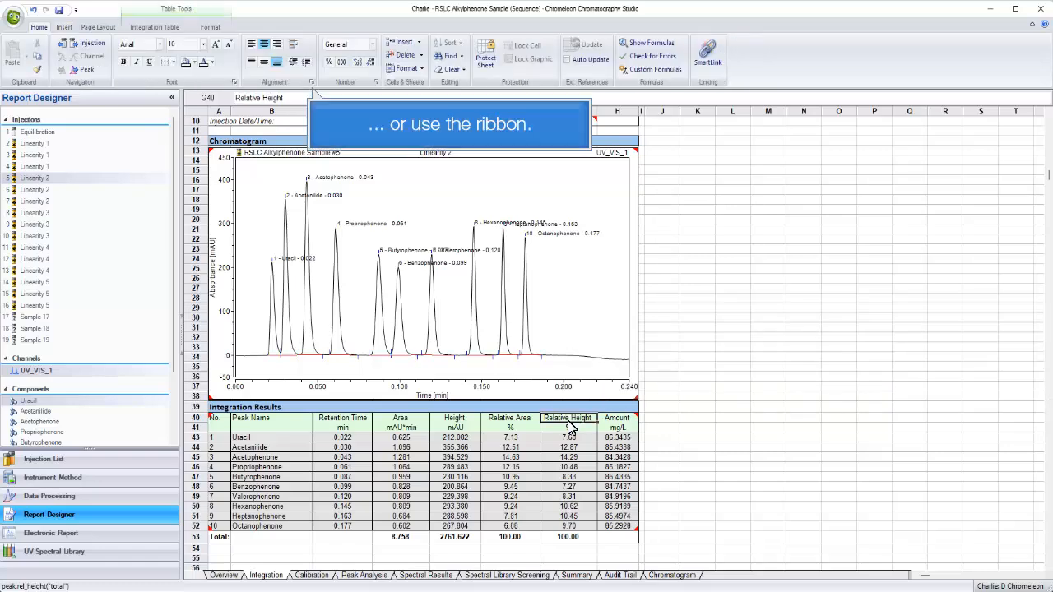
left_click(155, 26)
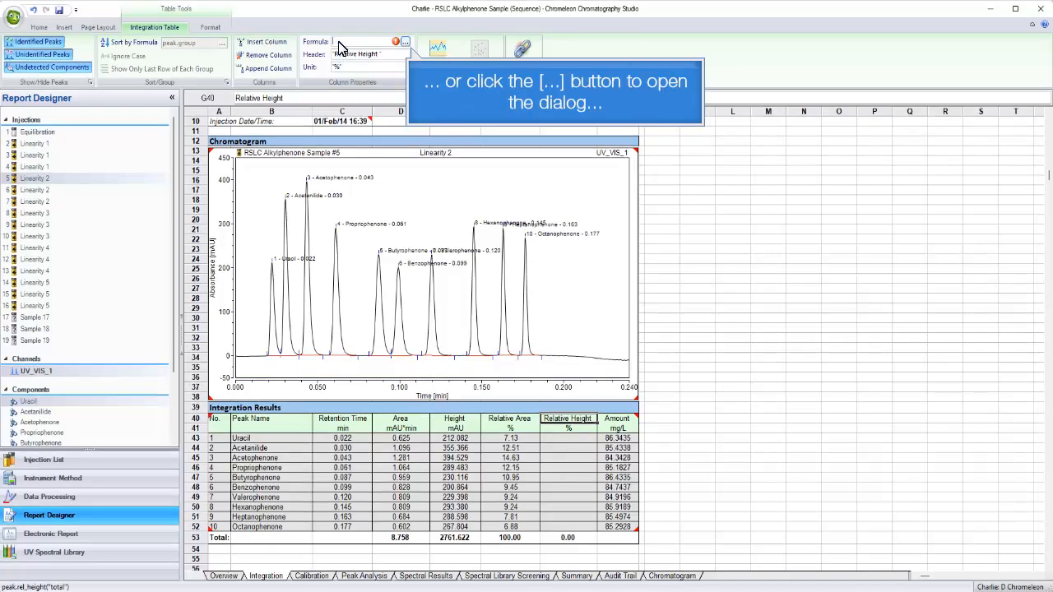
Step: In the column's formula editor, list the Peak Results variables to pick Signal-to-Noise Ratio
left_click(395, 41)
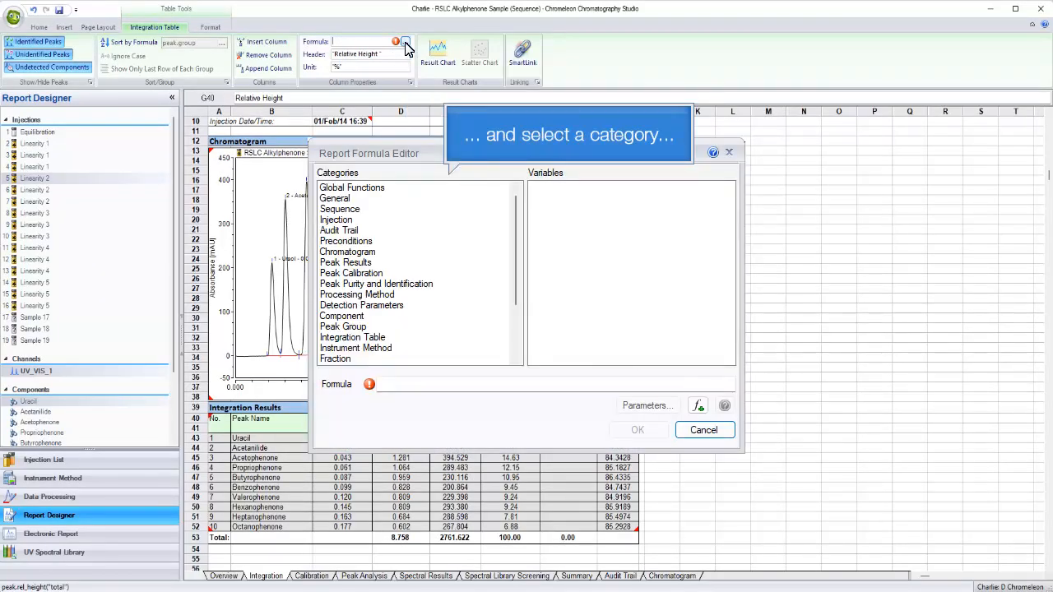
left_click(346, 262)
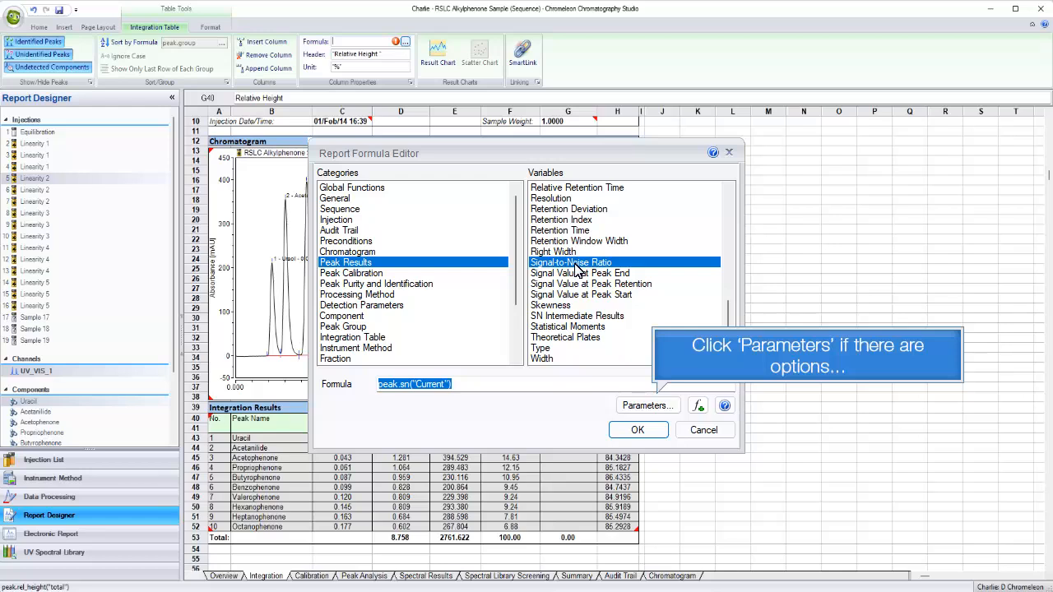
Step: Set the S/N noise injection to <Recent blank run> and confirm the signal-to-noise parameters
left_click(648, 405)
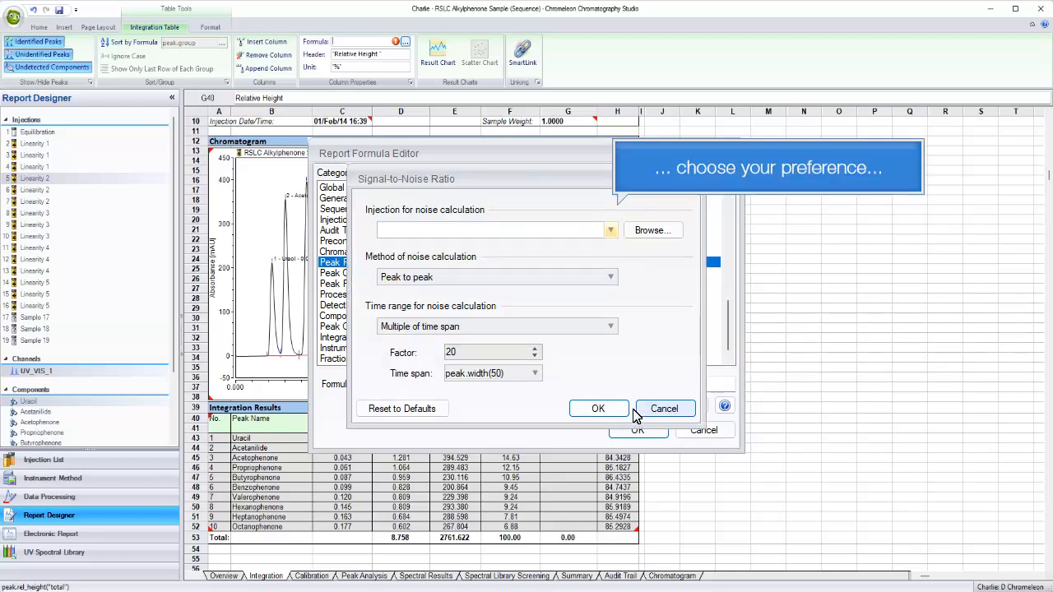
left_click(611, 230)
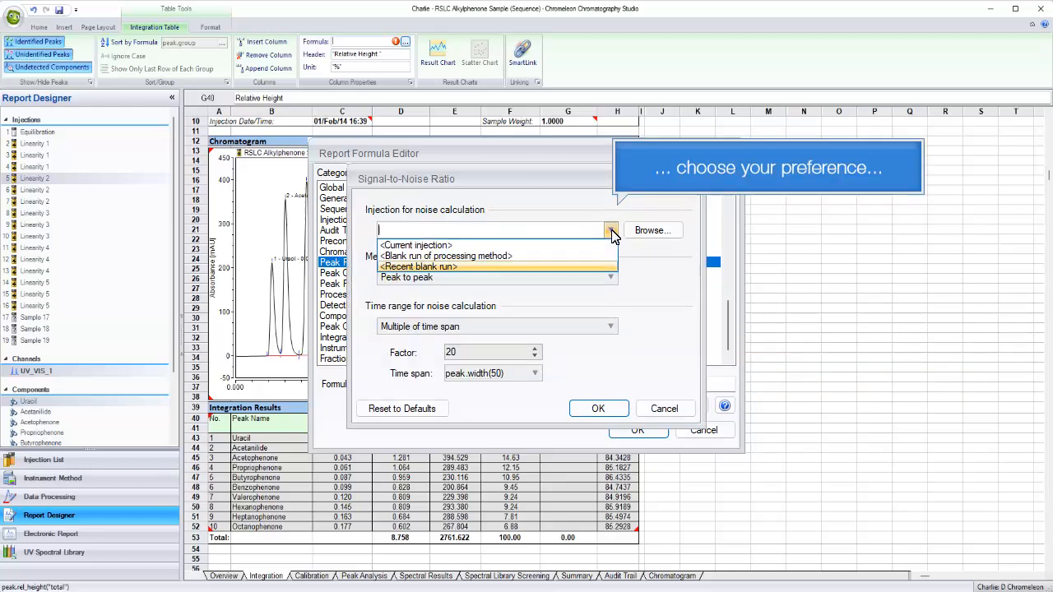
left_click(419, 266)
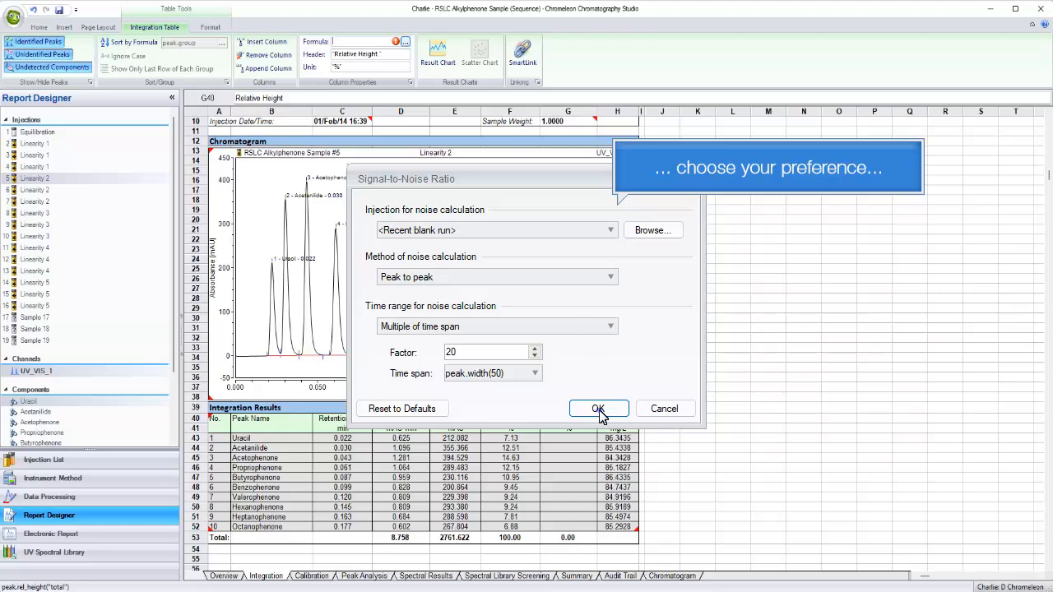
left_click(599, 408)
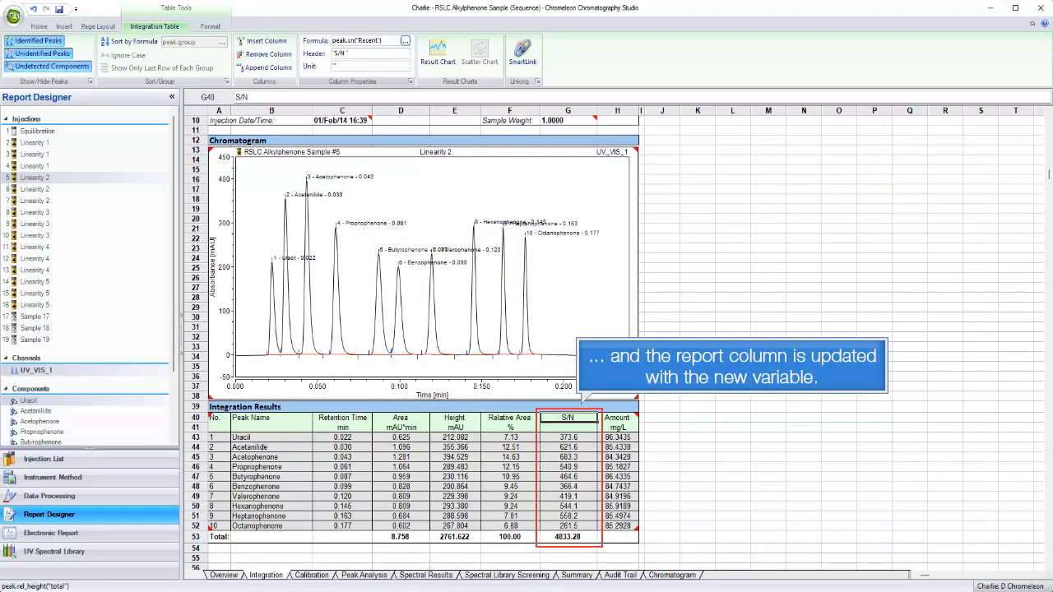